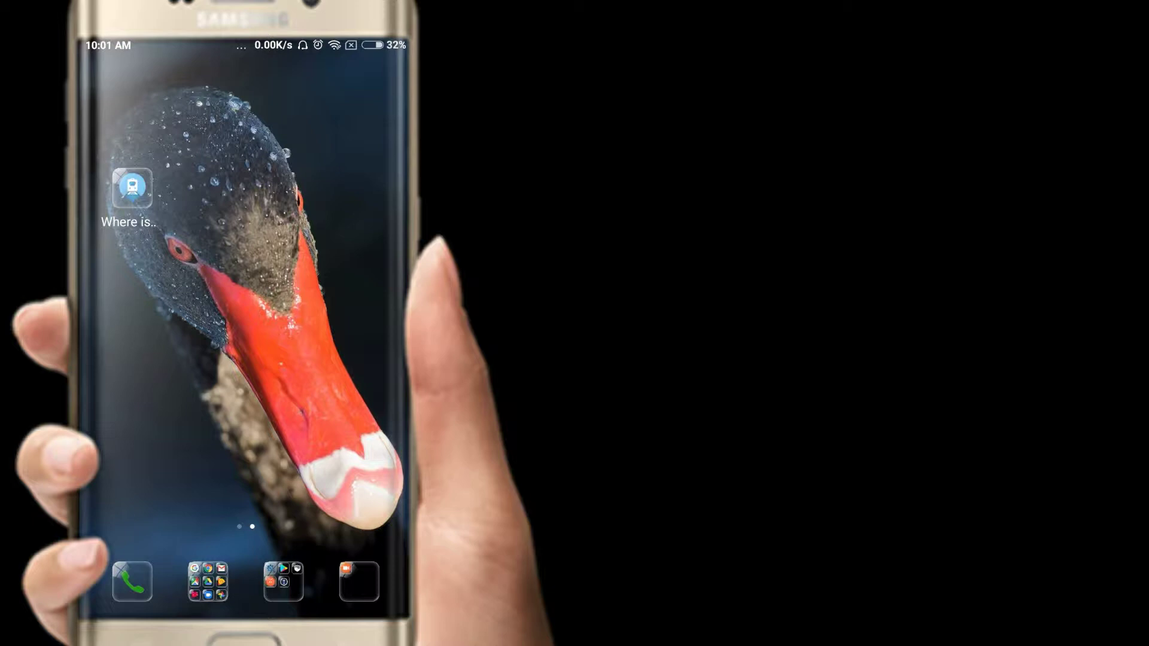
Launch the app and set the route from Vijayawada Junction ('vija') to Secunderabad Junction ('hyd')
left_click(130, 187)
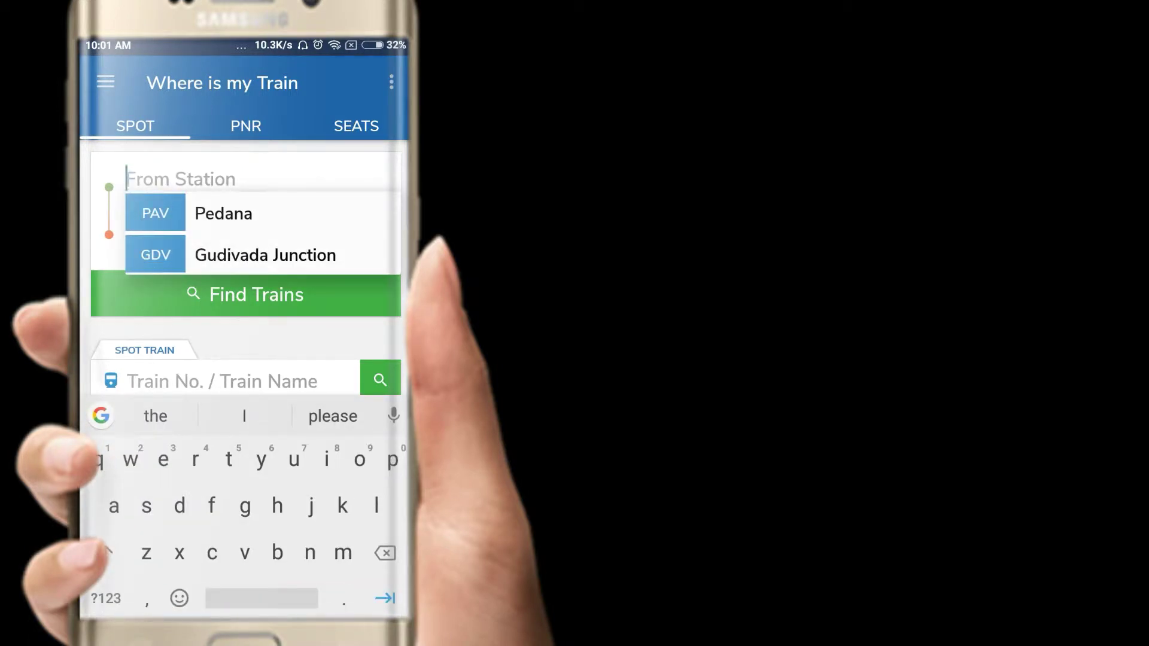
type("vija")
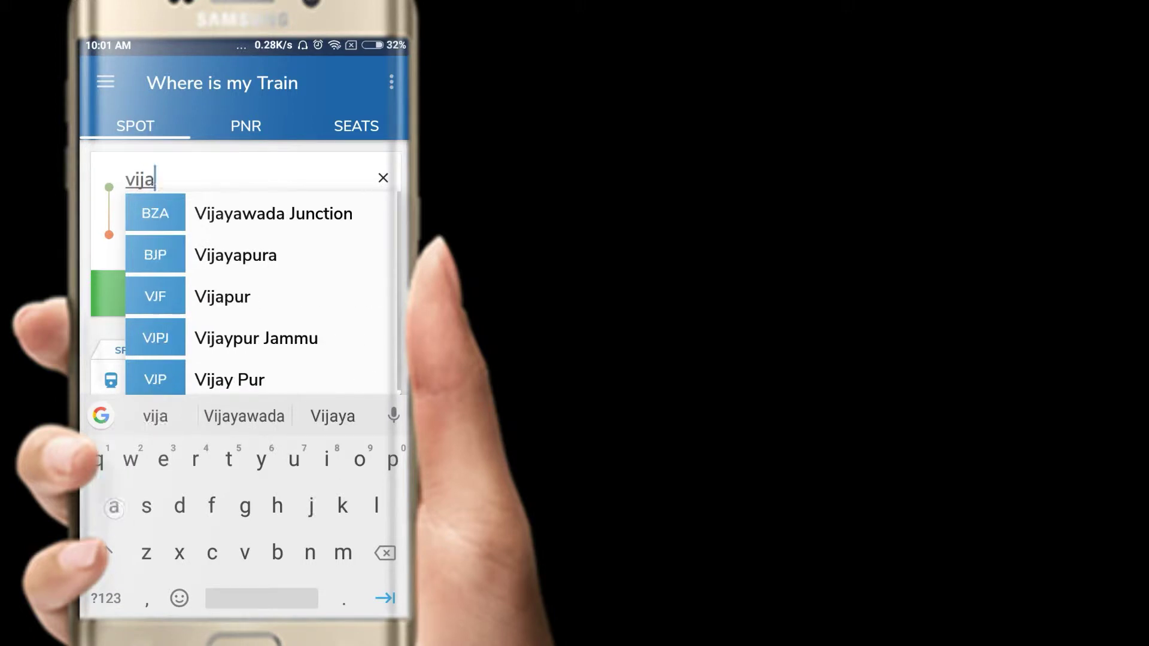
left_click(273, 213)
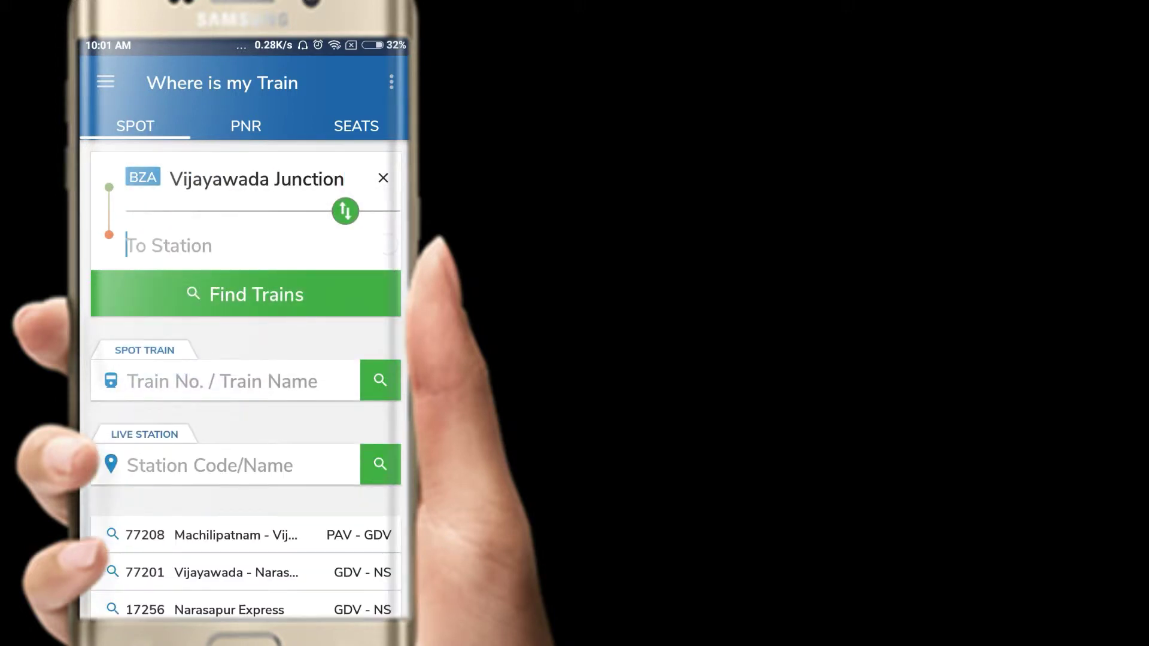
type("hy")
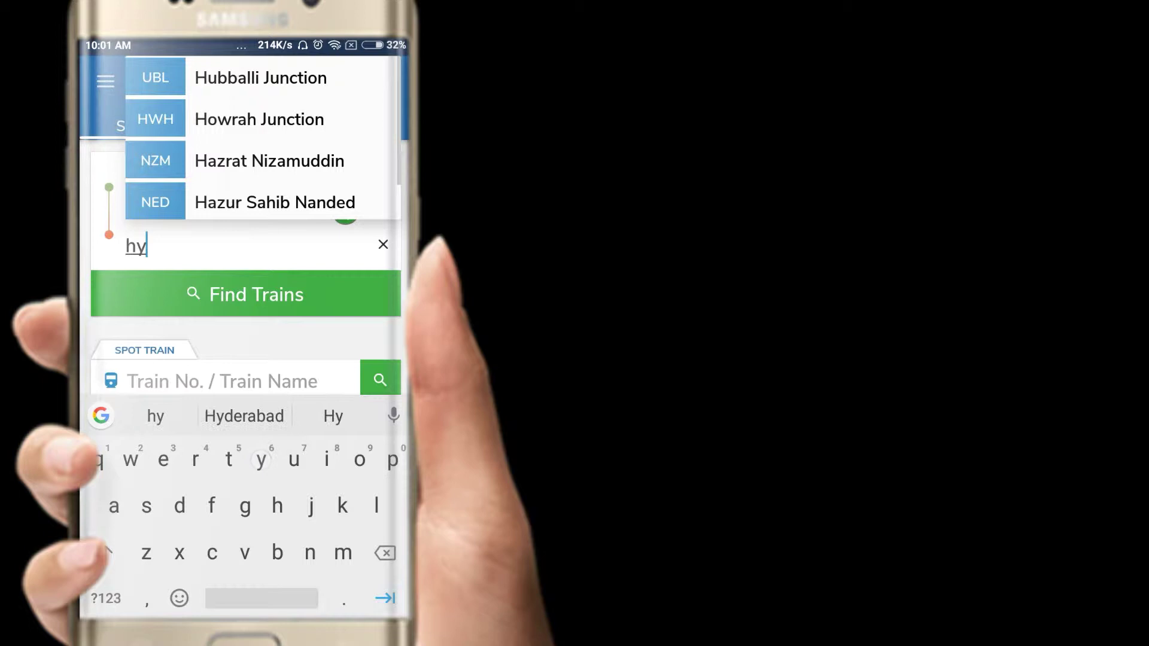
type("d")
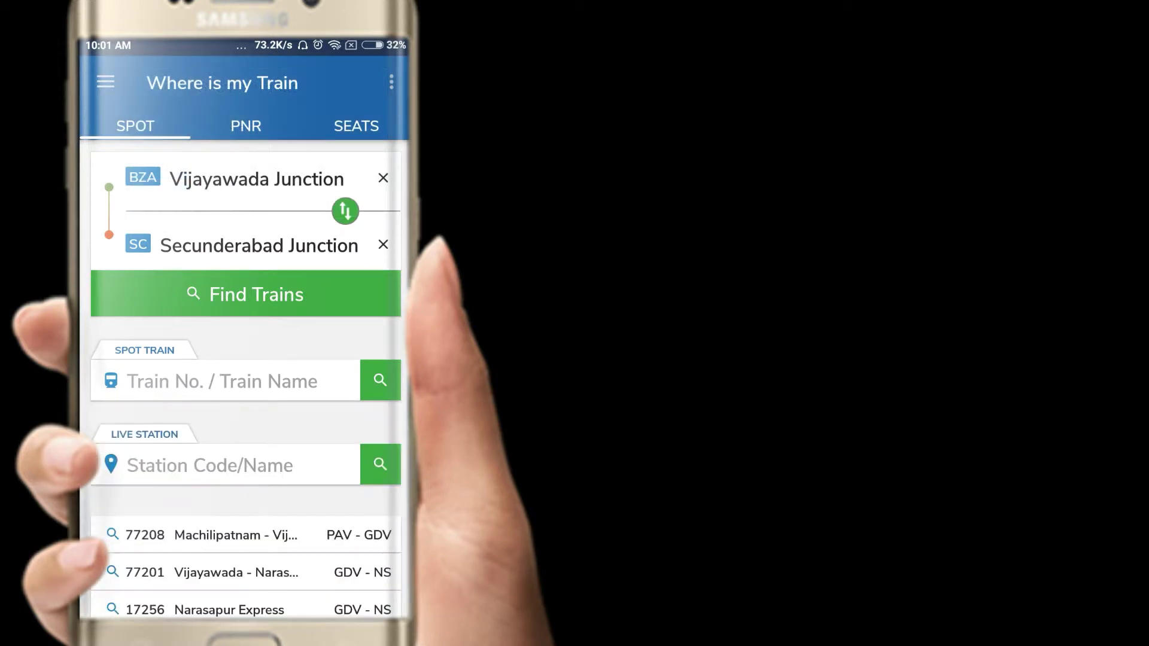
Find trains between the two junctions and scroll down through the results list
left_click(246, 295)
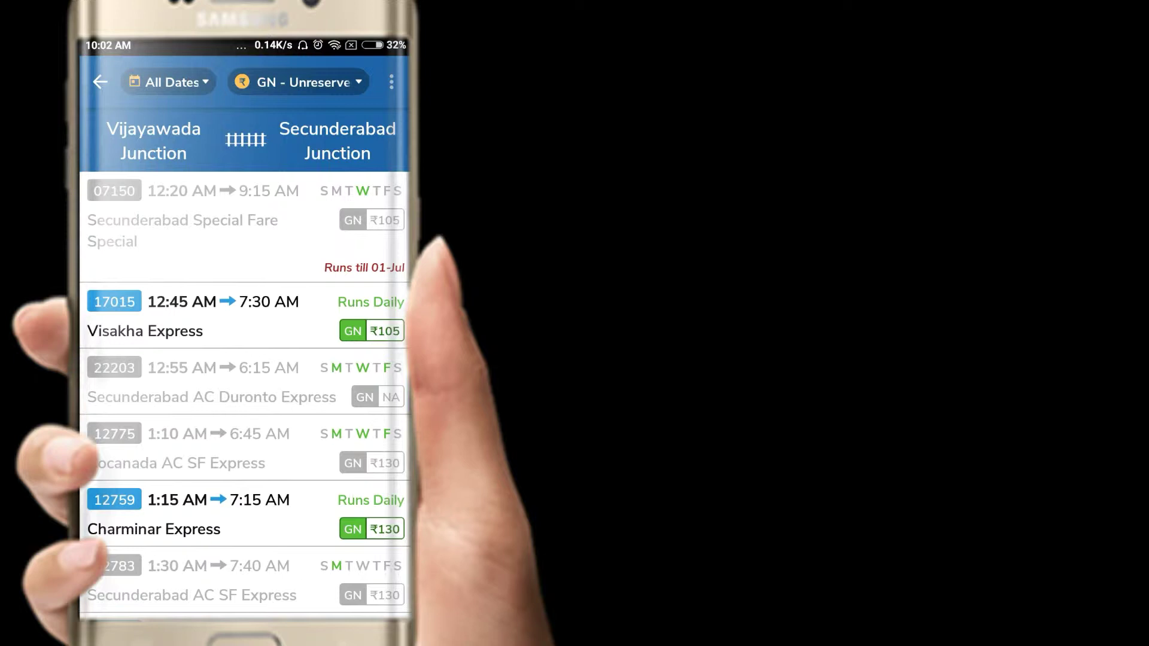
scroll("down", 3)
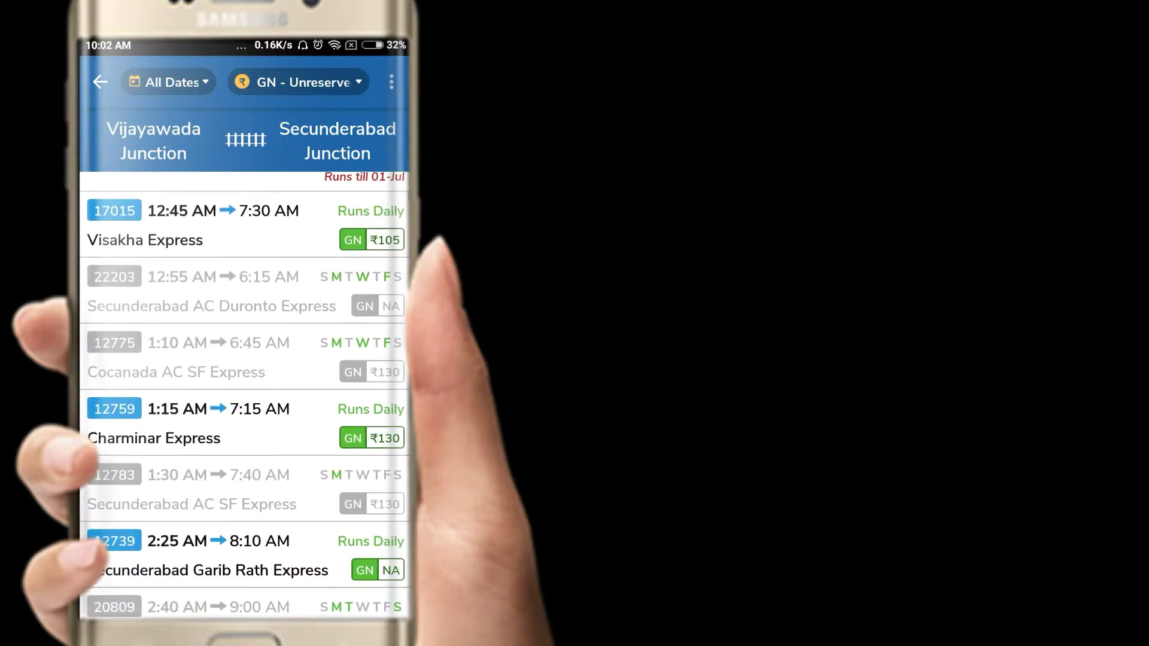
scroll("down", 3)
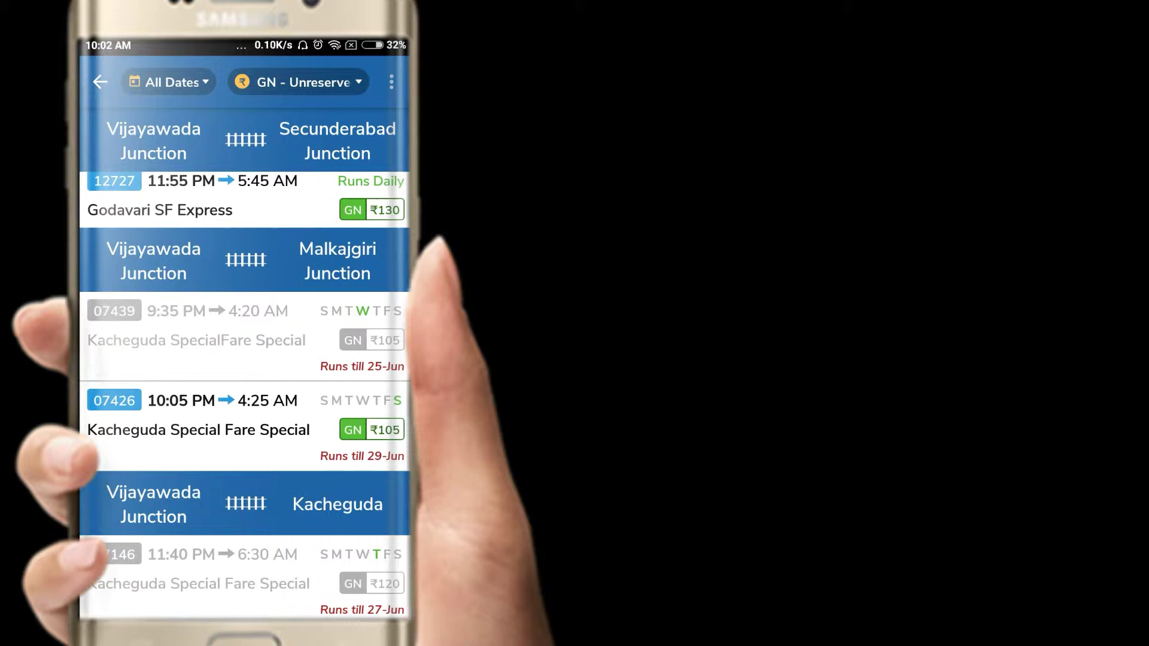
scroll("down", 3)
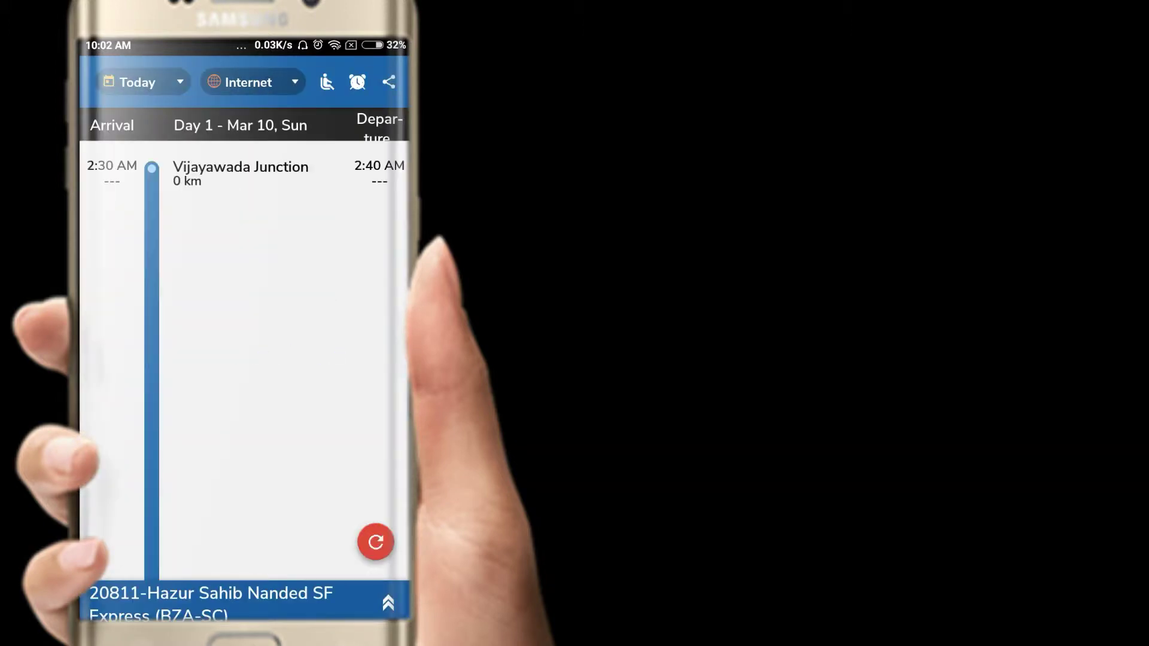
View Visakha Express 17015's route, dismissing the platform number prompt, down to Secunderabad Junction
left_click(374, 543)
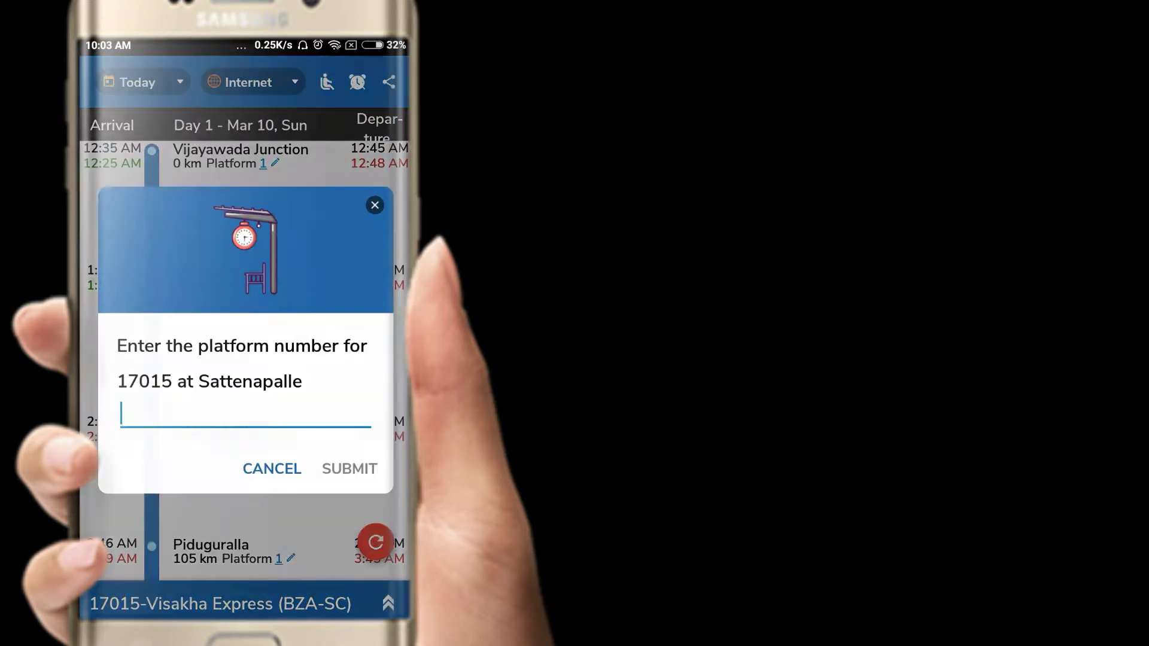
left_click(245, 414)
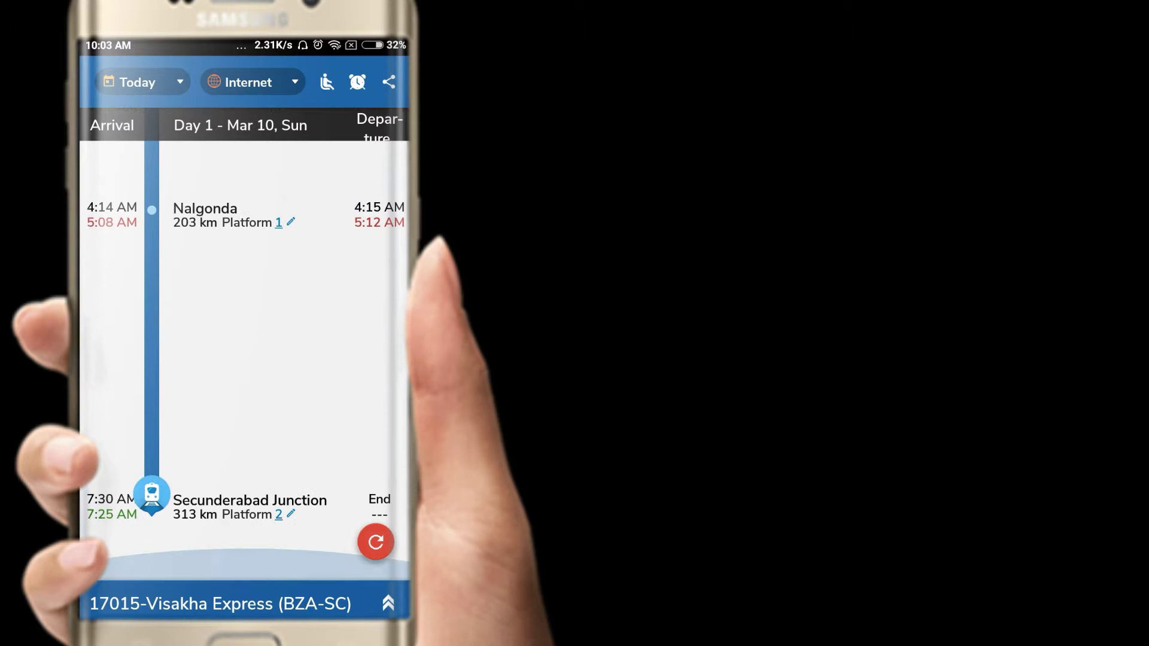
scroll("down", 3)
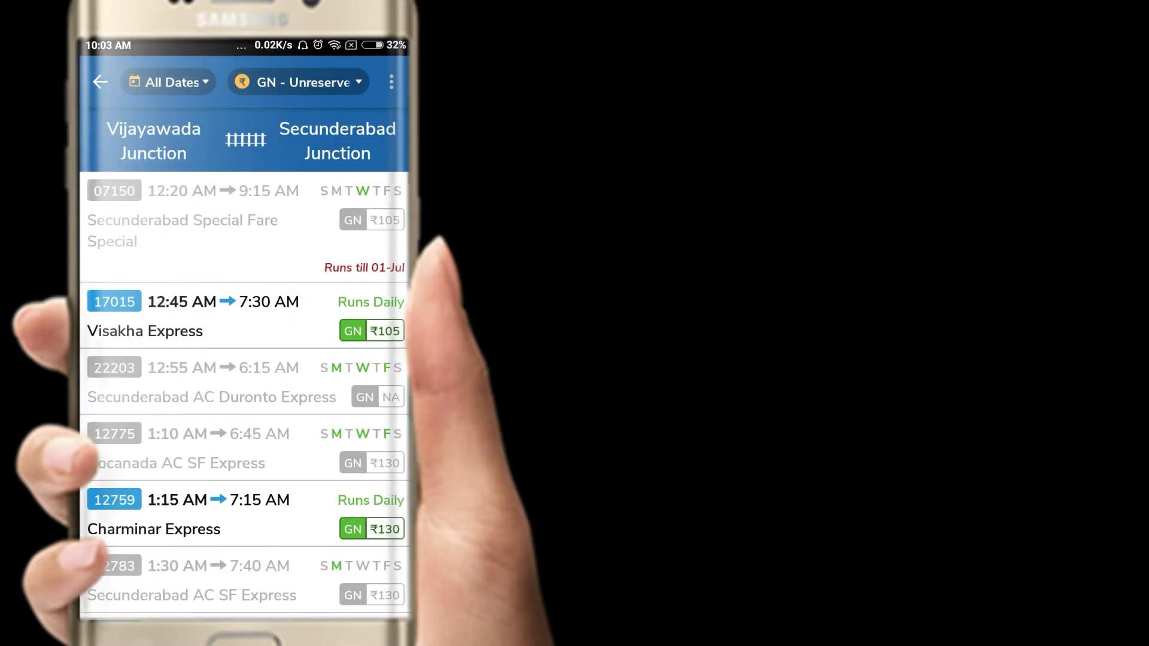
Look up 17015 Visakha Express by train number from the home search page
left_click(99, 82)
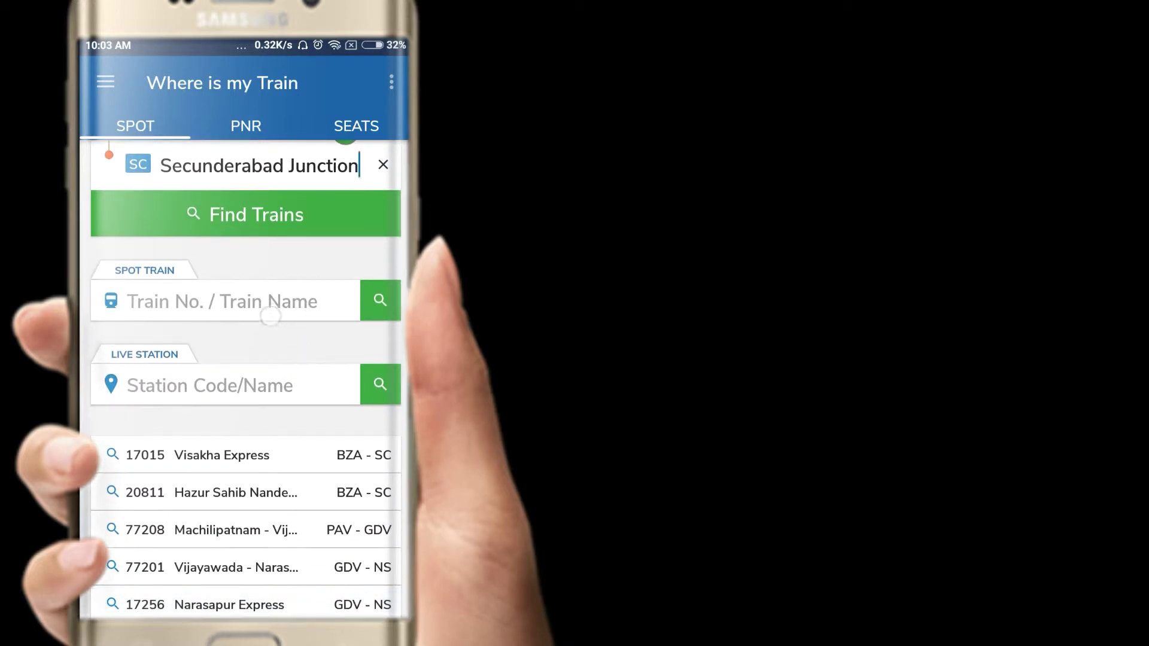
left_click(222, 302)
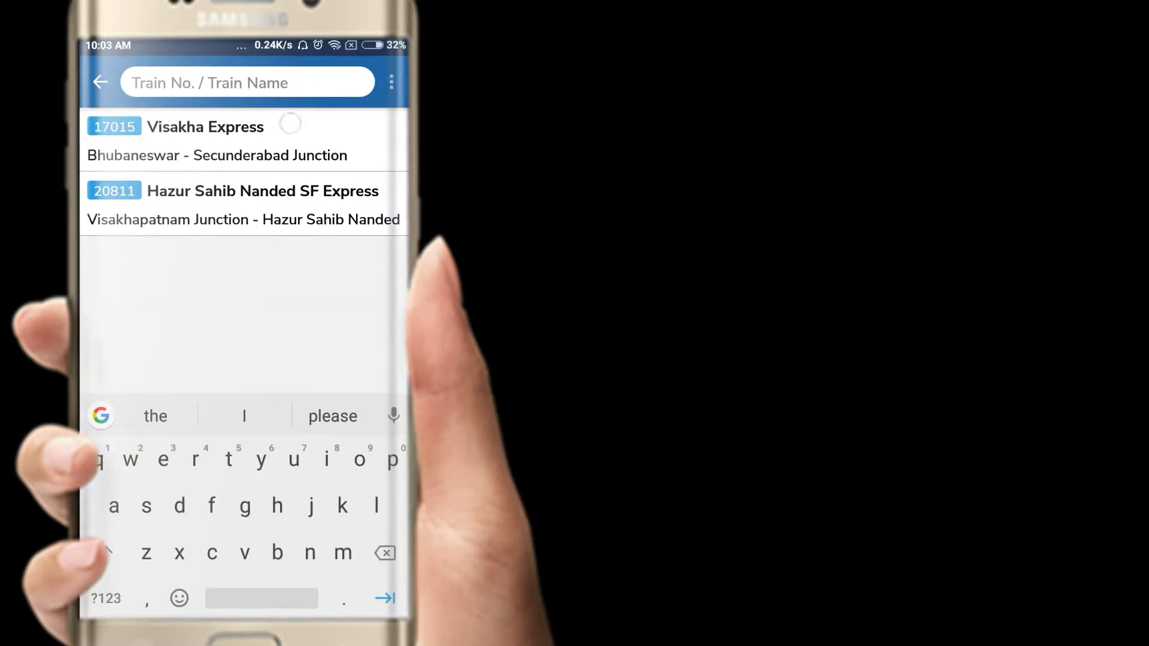
left_click(205, 127)
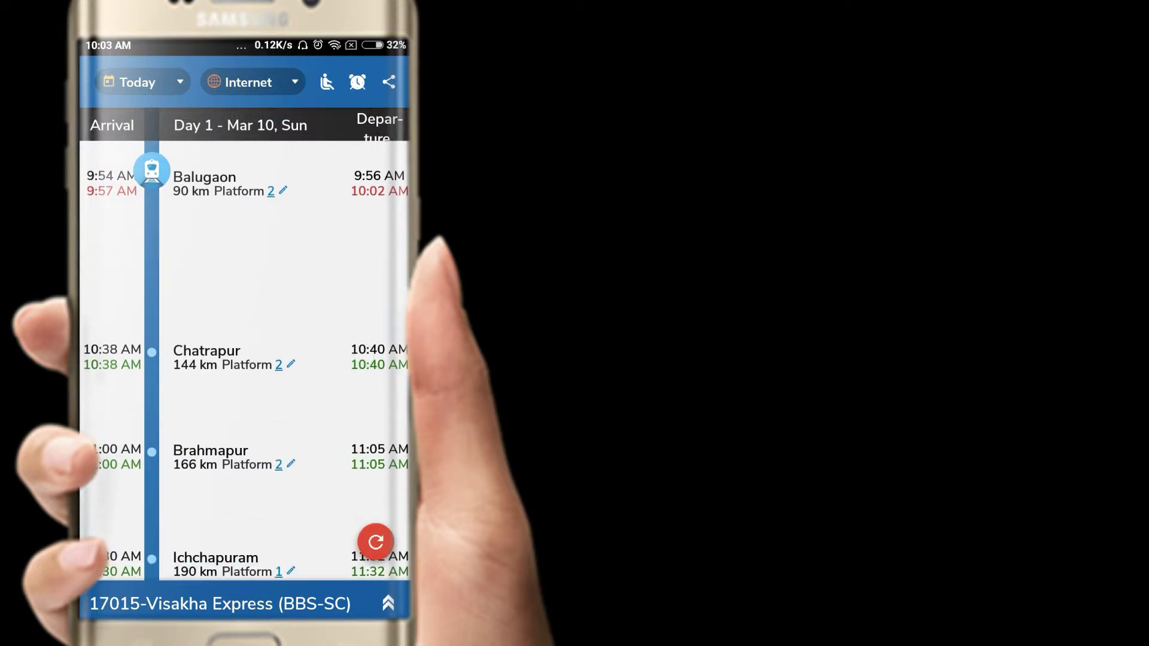
Review the BBS–SC running schedule, expanding the minor stops after Balugaon
scroll("down", 3)
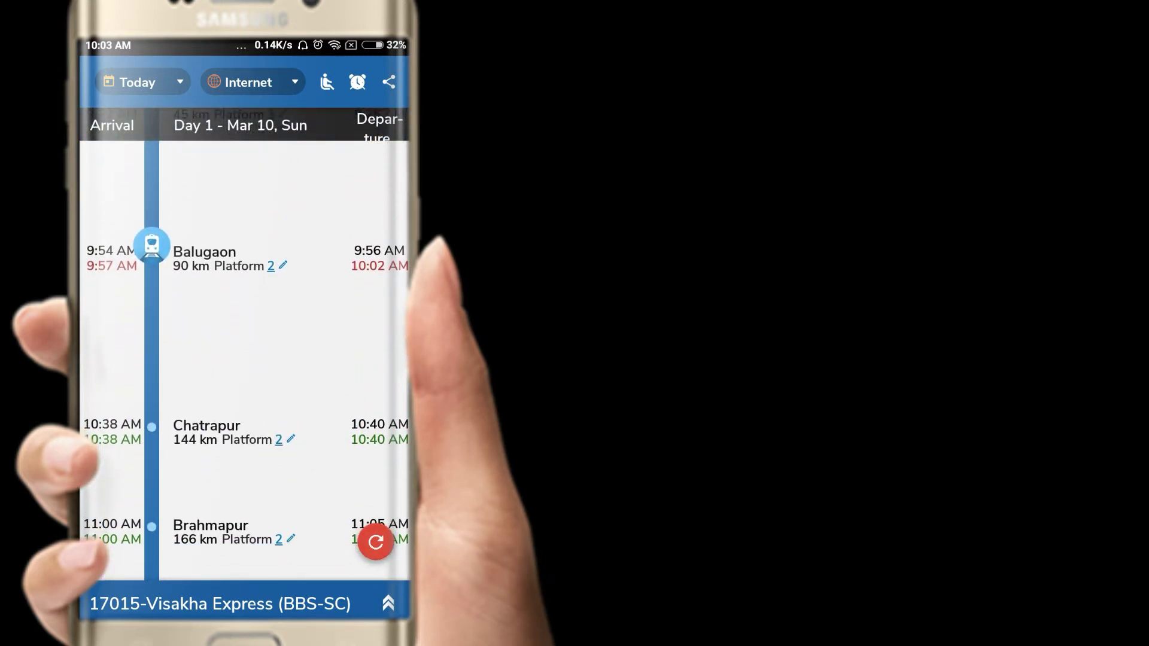
left_click(282, 266)
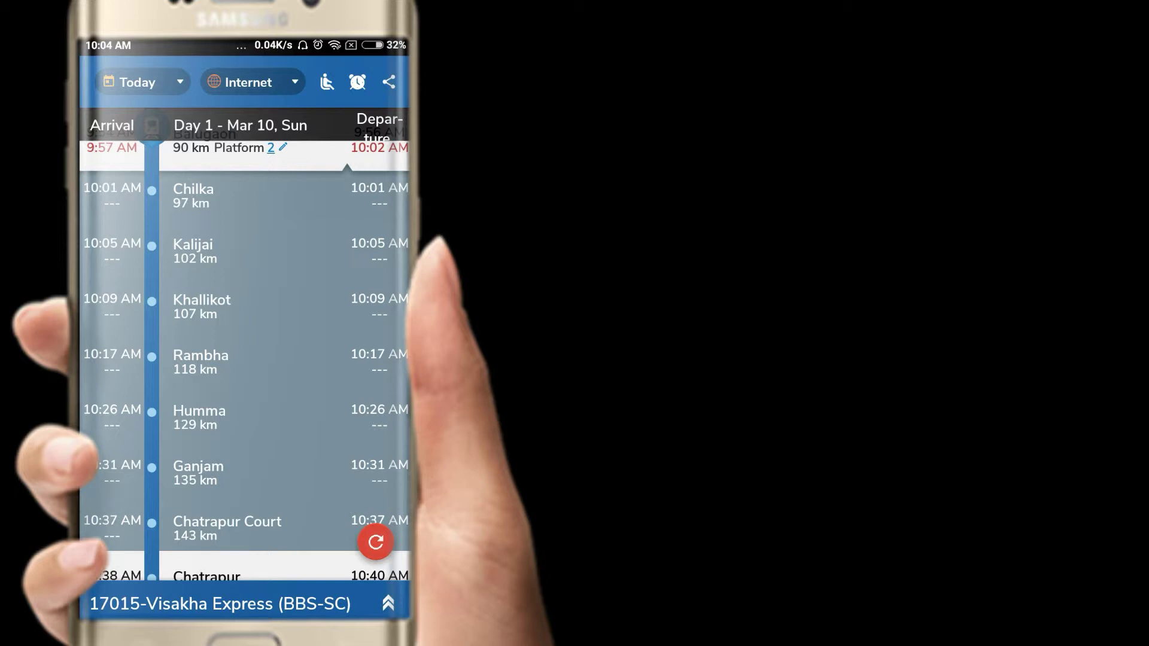
scroll("down", 3)
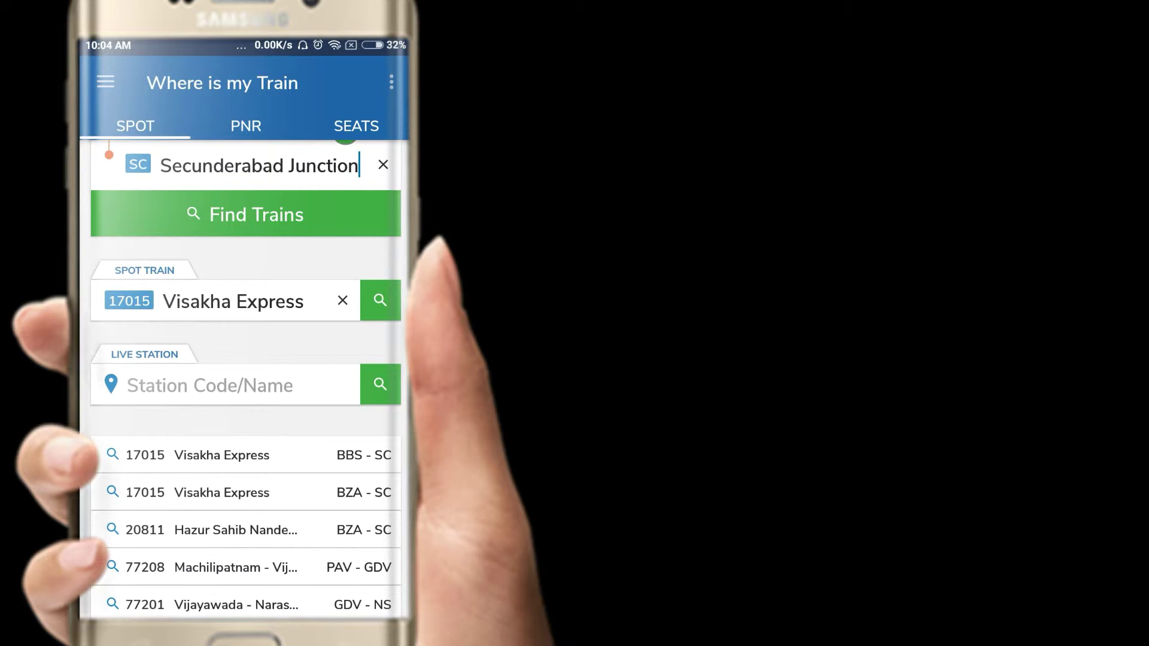
Enter and clear a PNR number in PNR status, then move to seat availability search
left_click(245, 126)
type(".566")
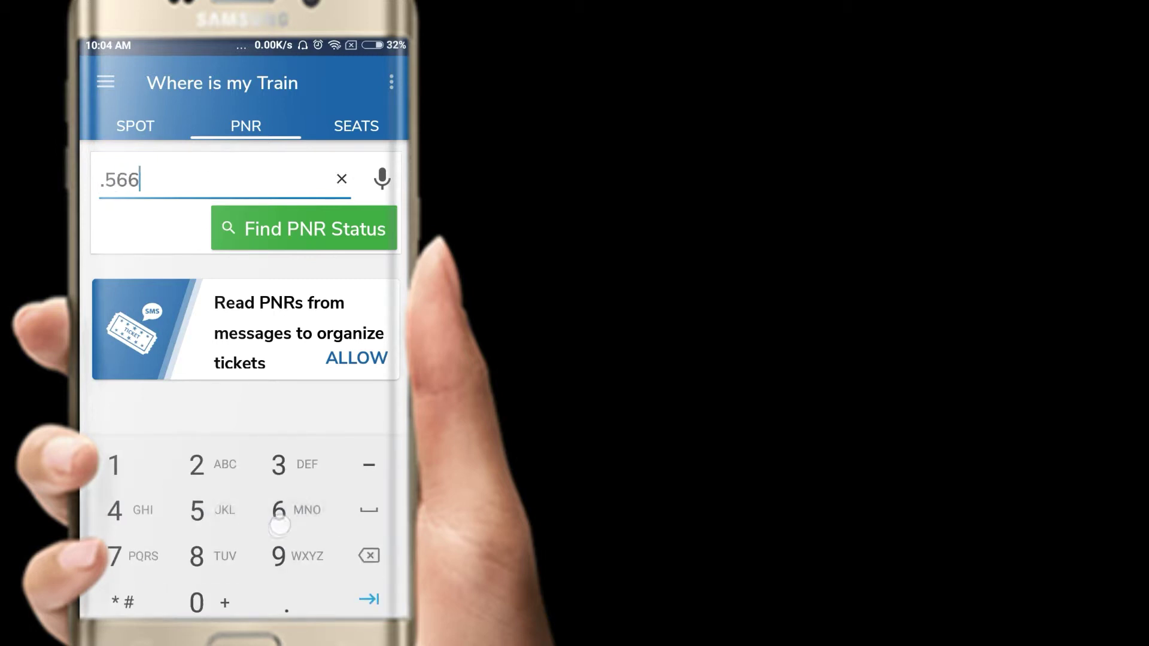
left_click(341, 179)
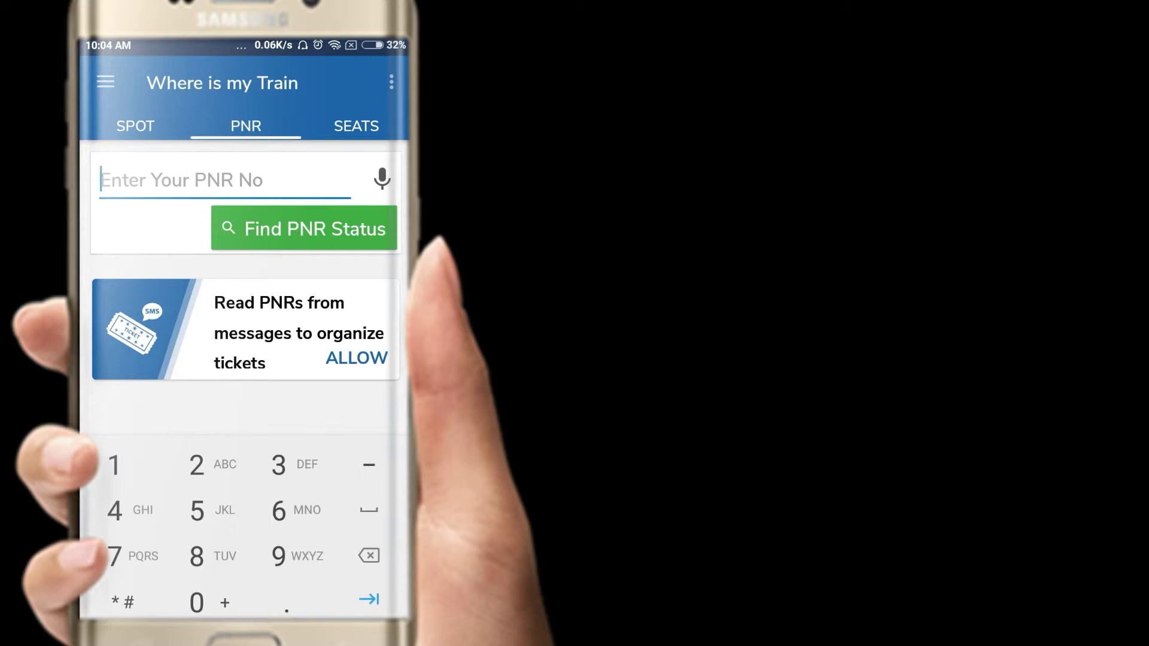
left_click(356, 126)
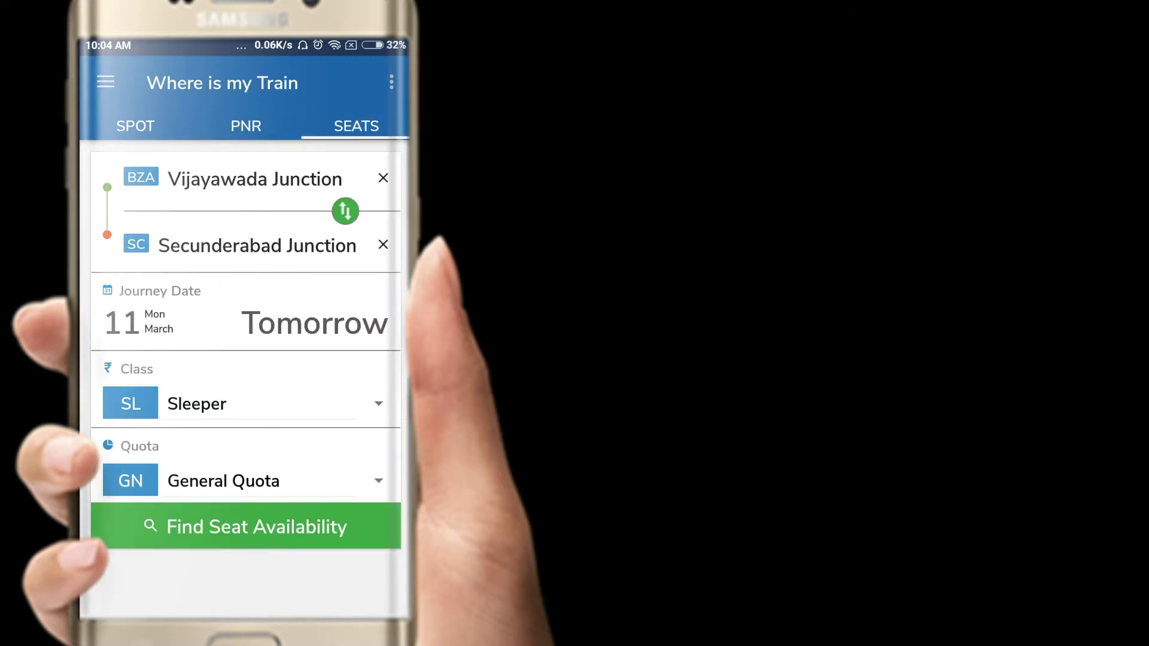
Check seat availability for tomorrow's Vijayawada–Secunderabad sleeper journey, then return to the SPOT search
left_click(256, 403)
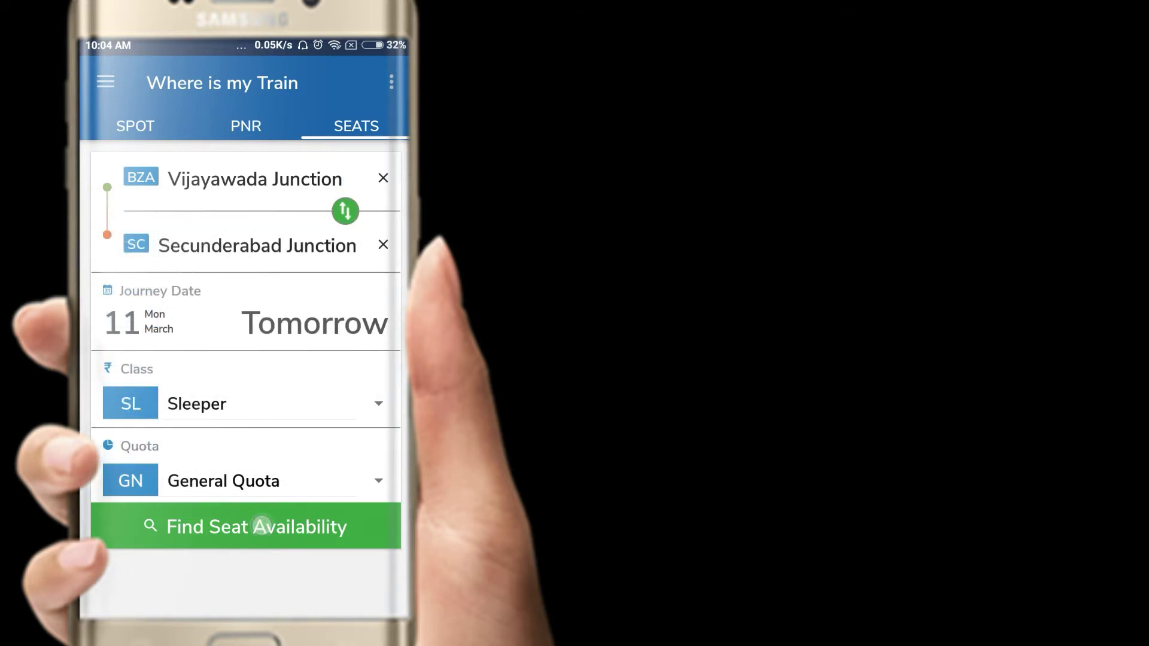
left_click(257, 527)
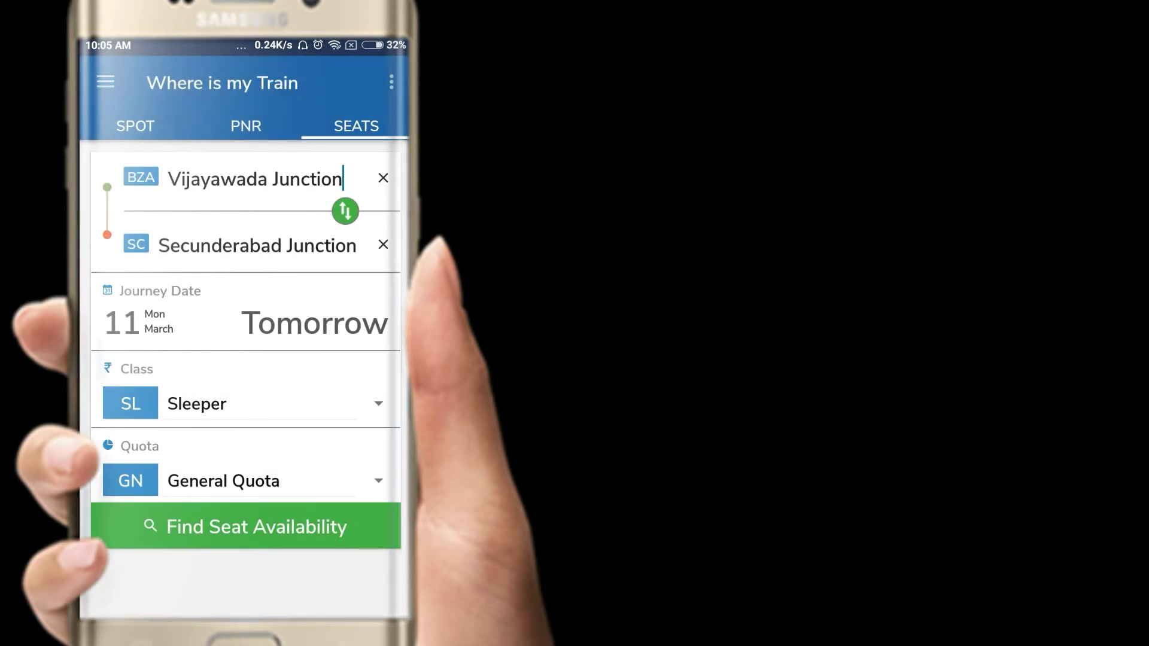
left_click(256, 527)
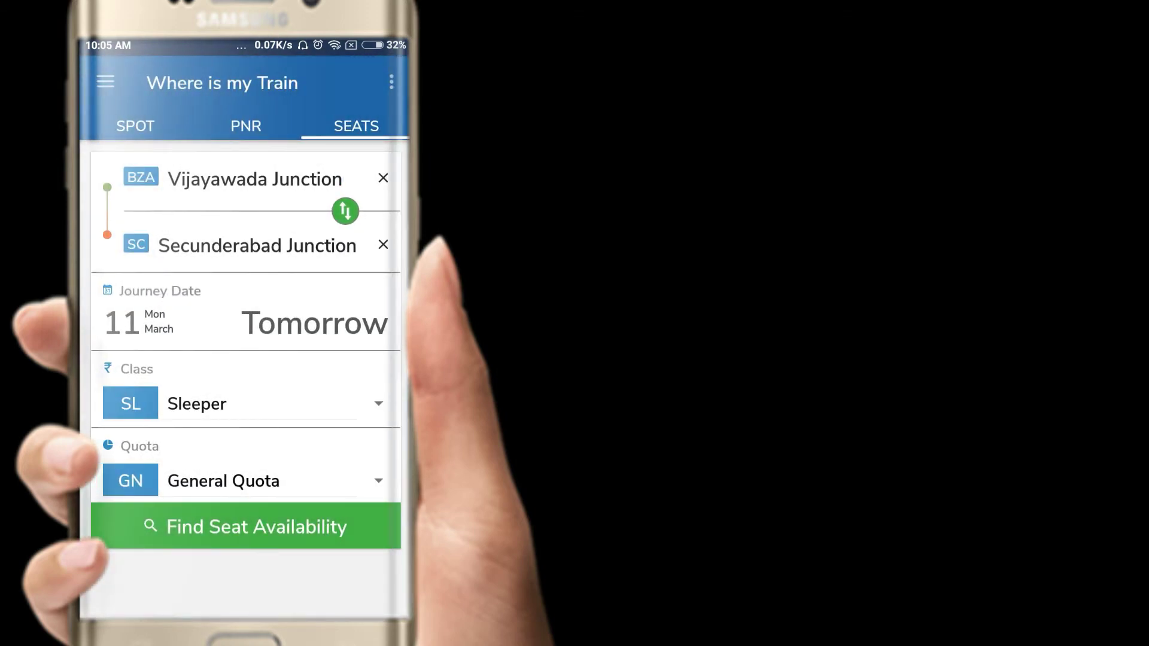
left_click(246, 126)
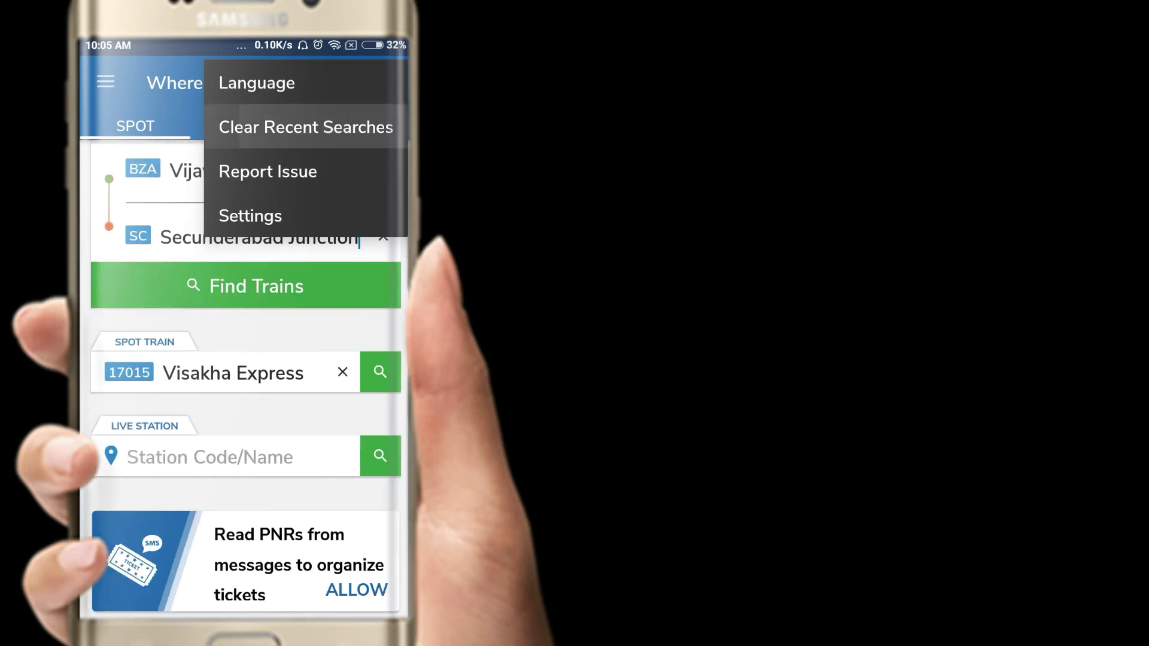
Reach the Settings page with time, spot, speedometer and alarm preferences via the three-dot menu
left_click(305, 127)
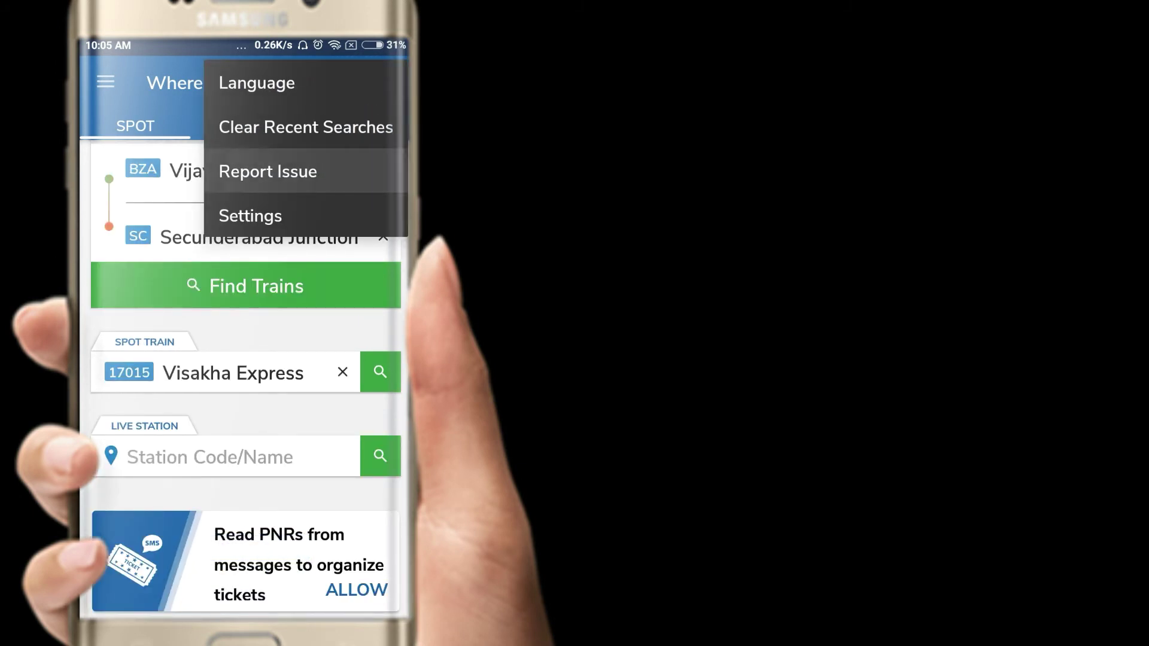
left_click(267, 171)
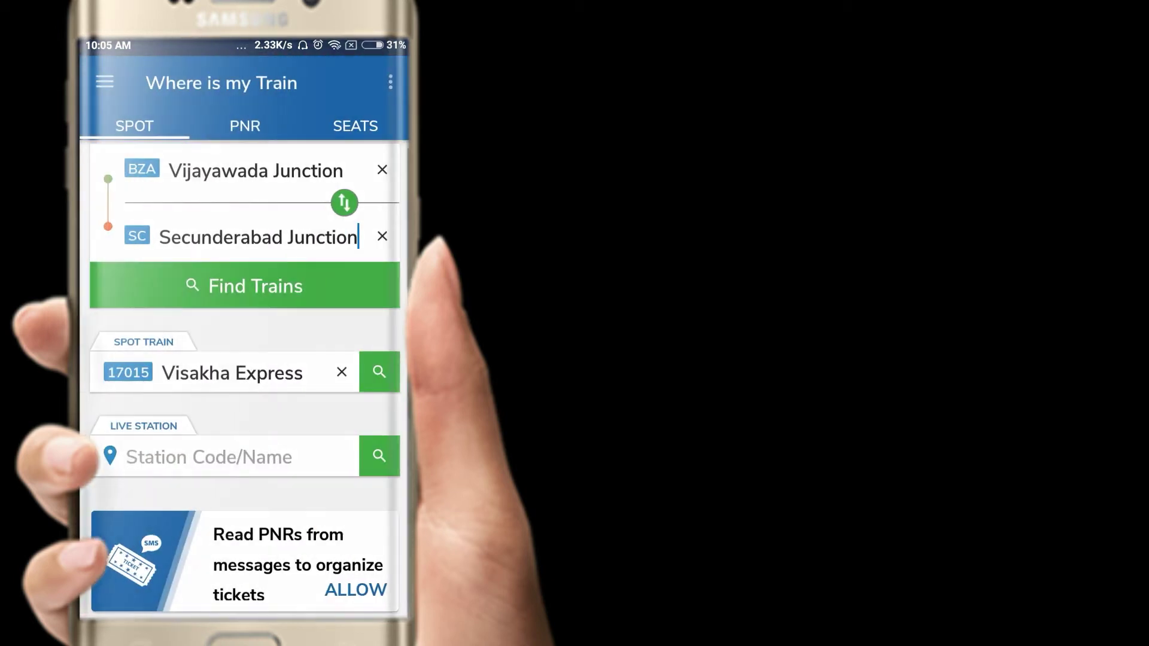
left_click(390, 82)
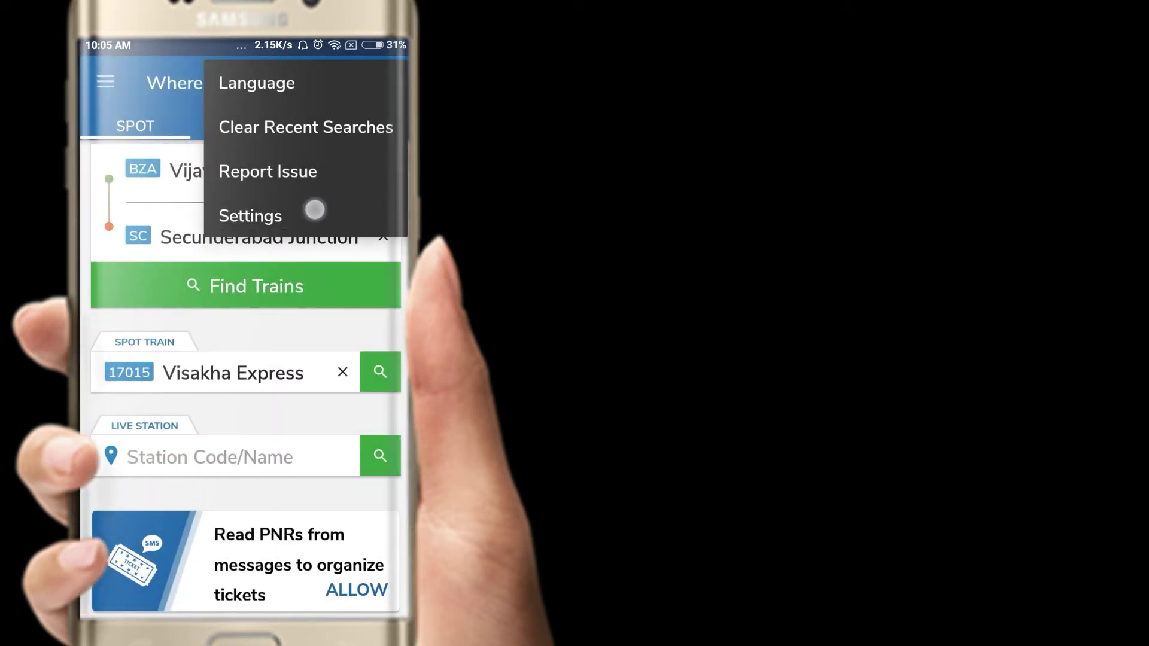
left_click(250, 216)
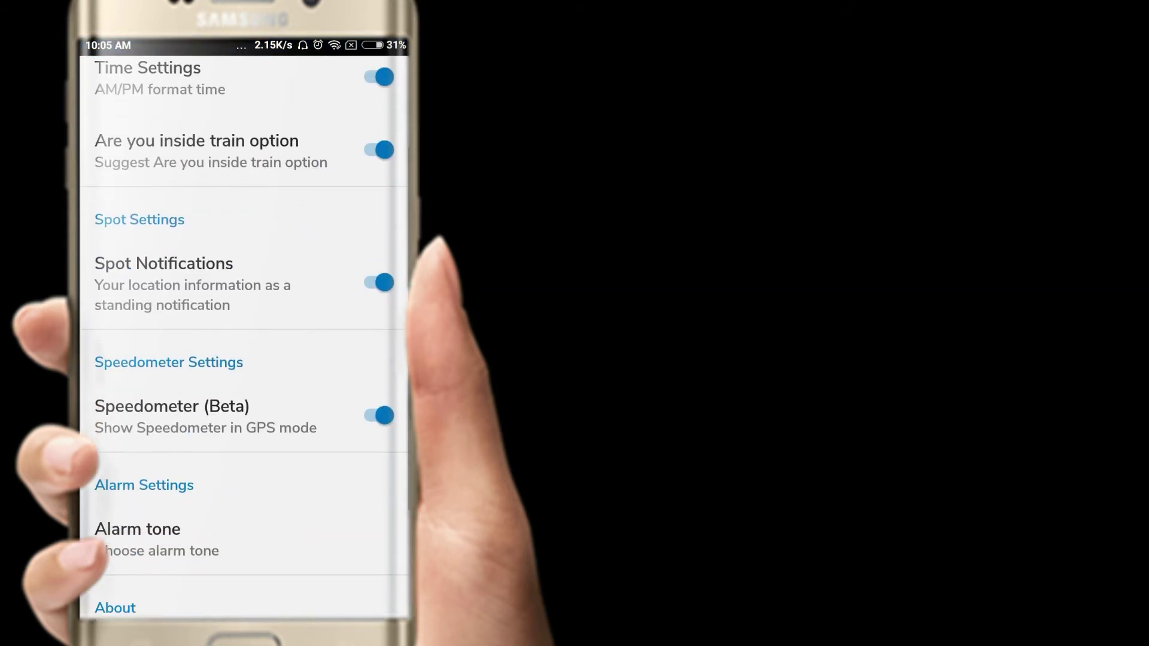